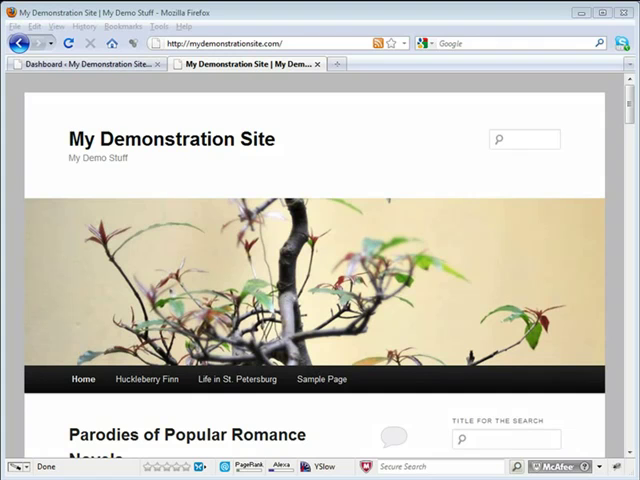
- Make the #content right border 3px dotted red, copy the whole rule, and minimize Notepad
{"action": "scroll", "scroll_direction": "down", "scroll_amount": 3}
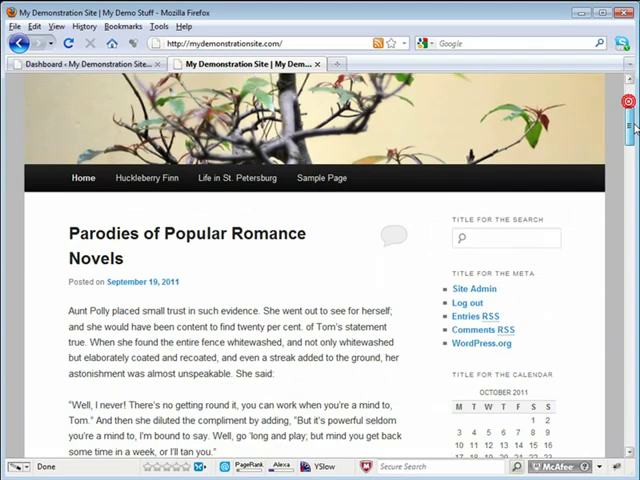
{"action": "scroll", "scroll_direction": "down", "scroll_amount": 3}
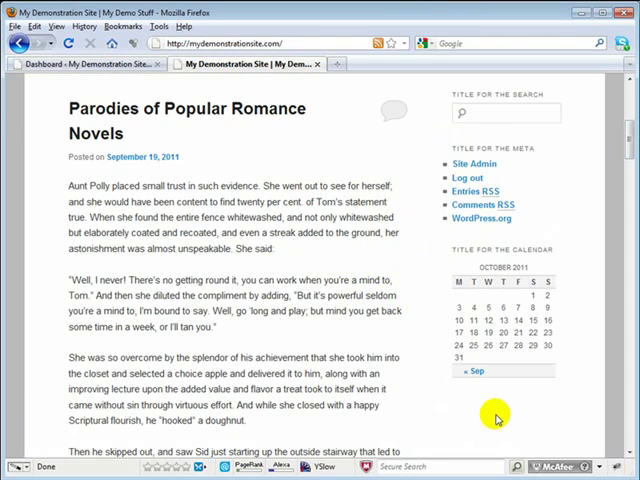
{"action": "mouse_move", "coordinate": [413, 214]}
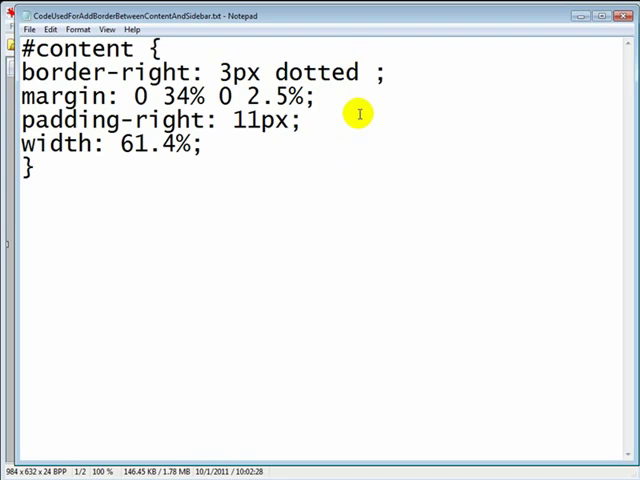
{"action": "type", "text": "red"}
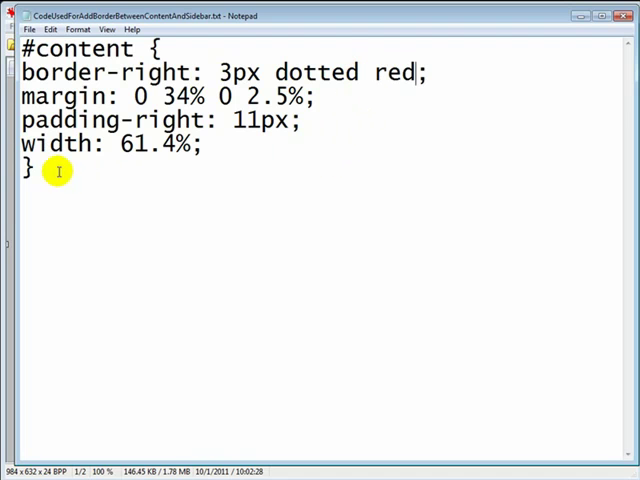
{"action": "key", "text": "ctrl+a"}
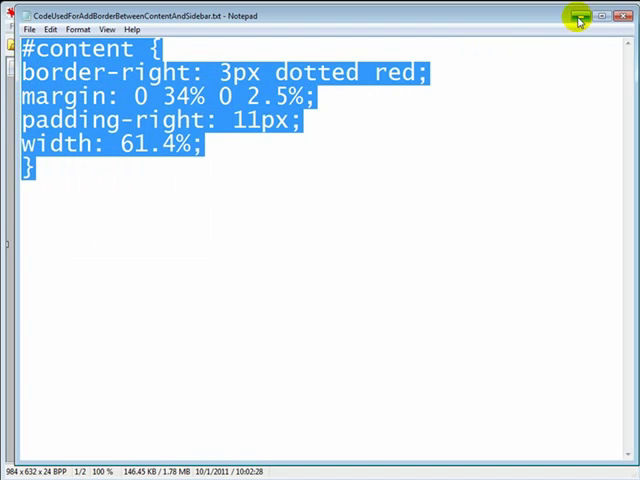
{"action": "left_click", "coordinate": [577, 15]}
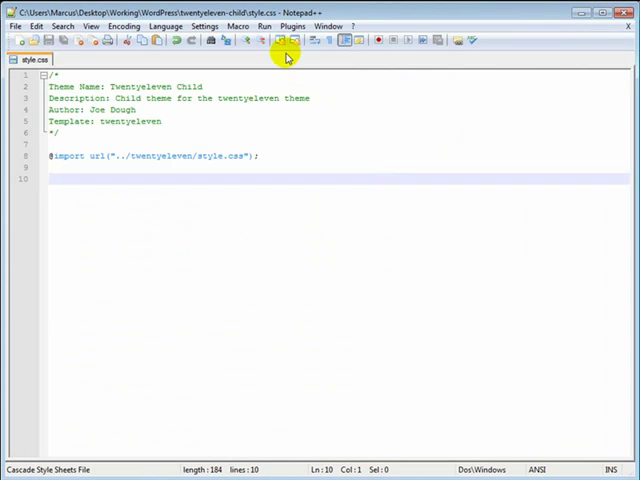
{"action": "mouse_move", "coordinate": [62, 160]}
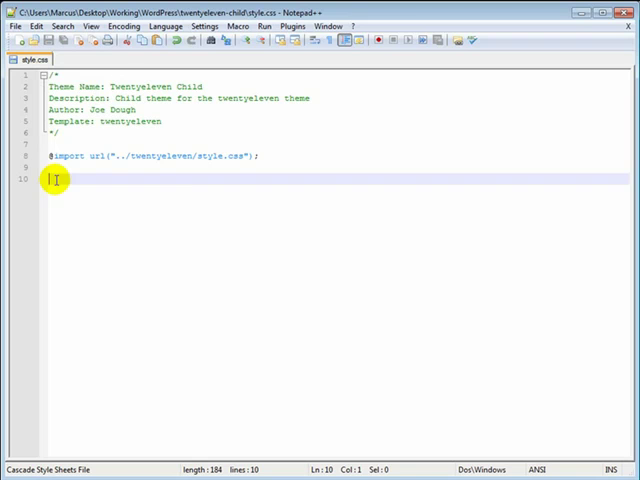
{"action": "type", "text": "#content {"}
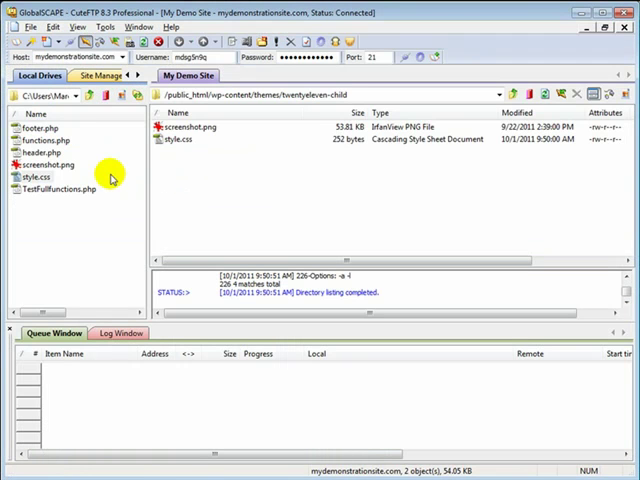
- Upload the edited local style.css, confirming replacement of the server's existing copy
{"action": "left_click", "coordinate": [30, 175]}
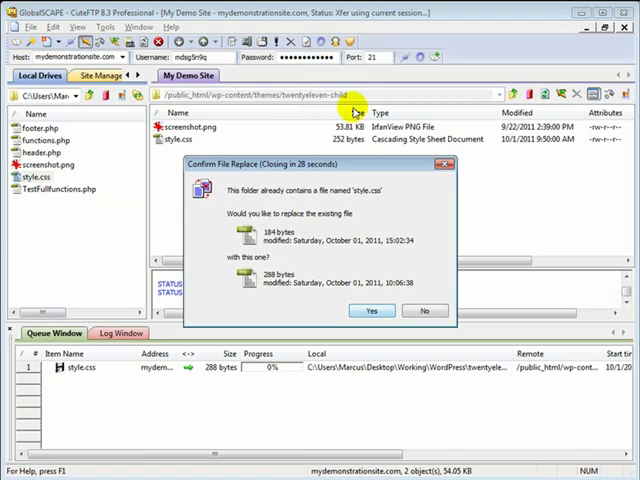
{"action": "left_click", "coordinate": [371, 311]}
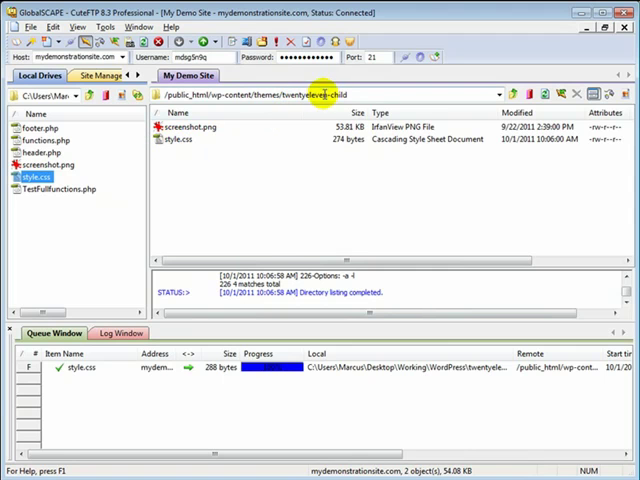
{"action": "mouse_move", "coordinate": [305, 93]}
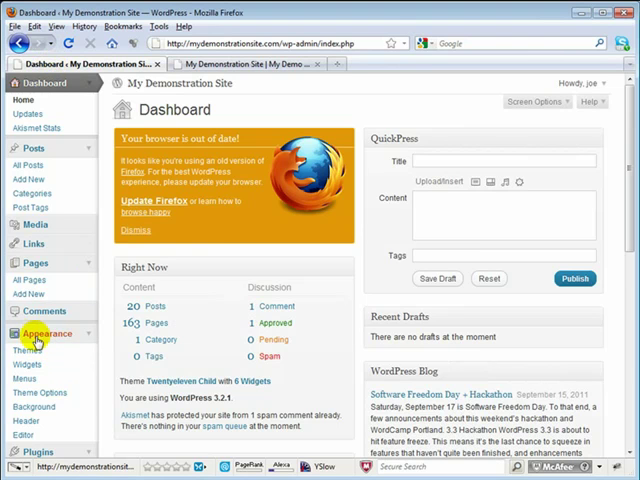
- Scroll the Dashboard menu and open Appearance > Editor
{"action": "scroll", "scroll_direction": "down", "scroll_amount": 3}
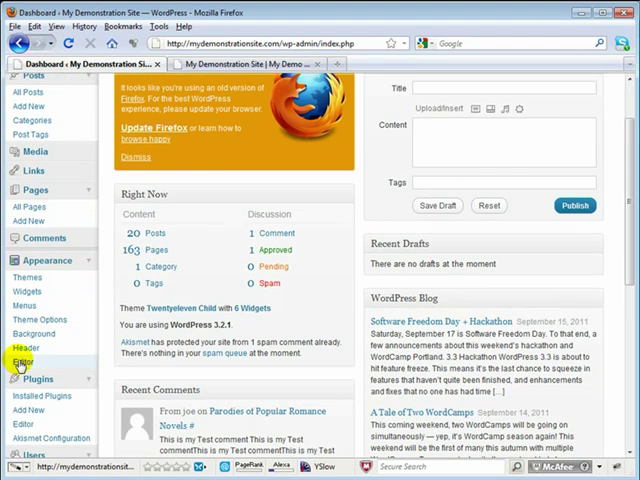
{"action": "left_click", "coordinate": [30, 360]}
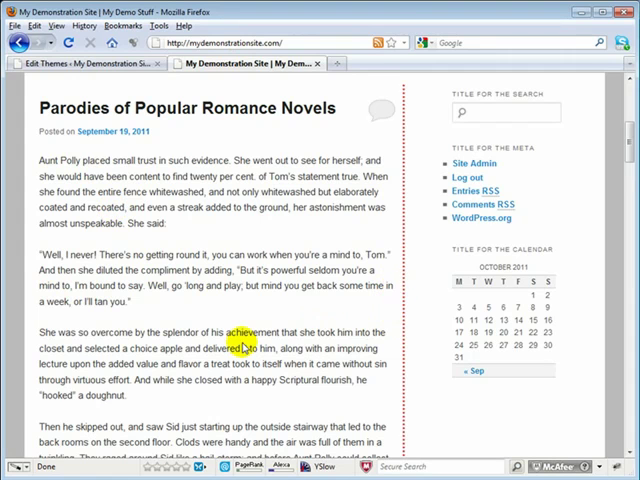
- Scroll the homepage to see the dotted red border beside The Grangerfords and the Shepherdsons
{"action": "scroll", "scroll_direction": "down", "scroll_amount": 3}
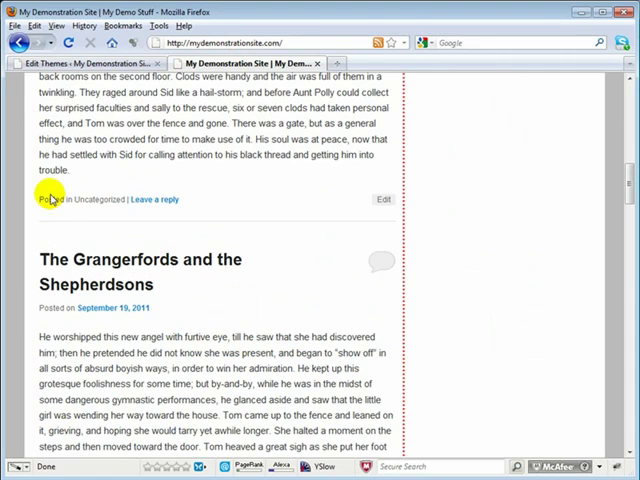
{"action": "mouse_move", "coordinate": [48, 190]}
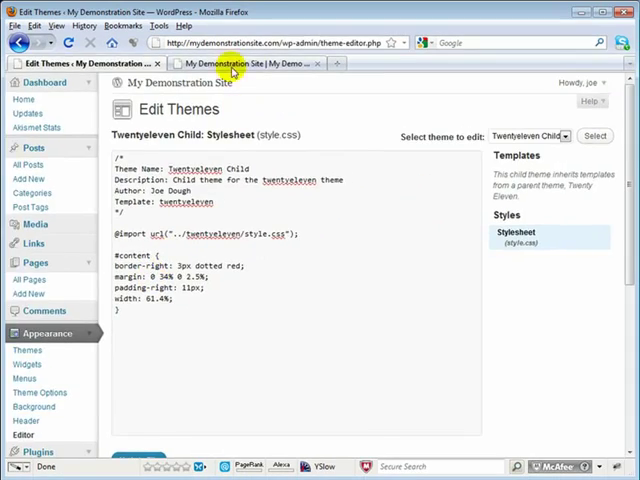
- After checking the live site, set the #content margin to 0 34% 0 5%
{"action": "left_click", "coordinate": [245, 63]}
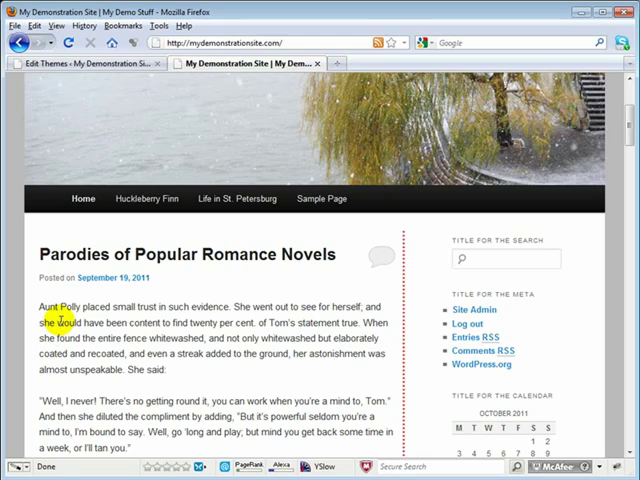
{"action": "scroll", "scroll_direction": "down", "scroll_amount": 3}
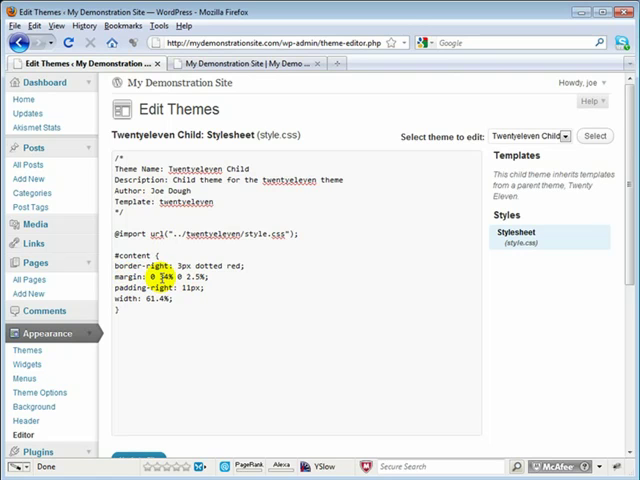
{"action": "left_click", "coordinate": [163, 277]}
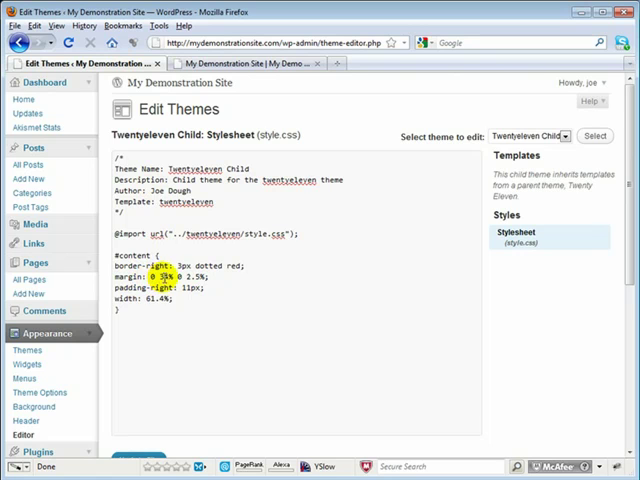
{"action": "type", "text": "4"}
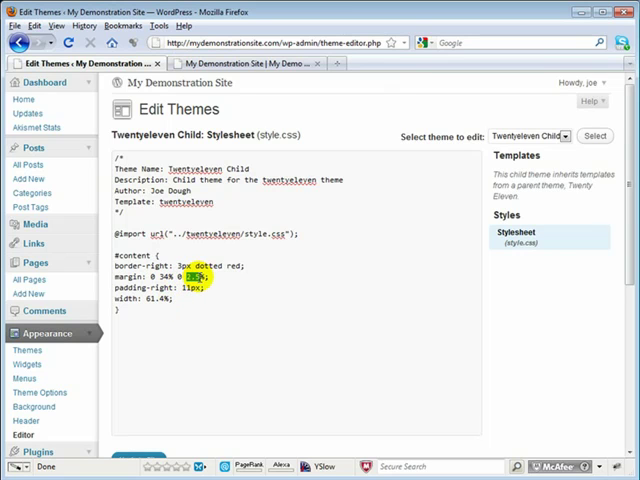
{"action": "type", "text": "5%"}
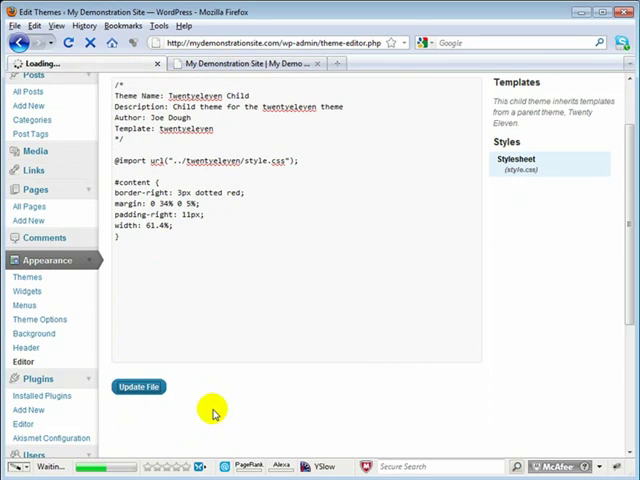
- Update the stylesheet file and scroll the live homepage to check the wider left margin
{"action": "left_click", "coordinate": [138, 387]}
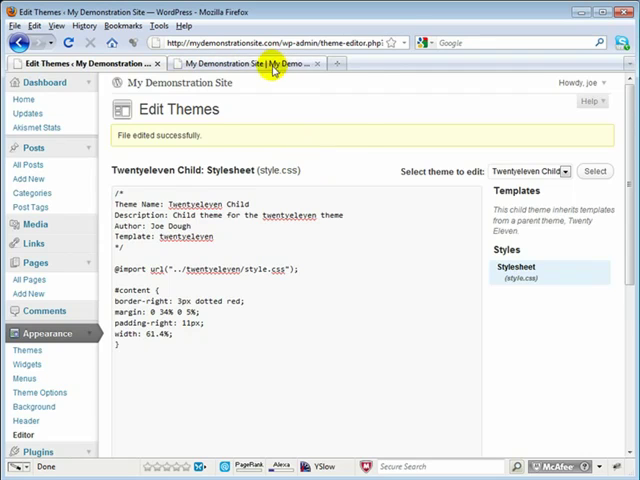
{"action": "left_click", "coordinate": [245, 63]}
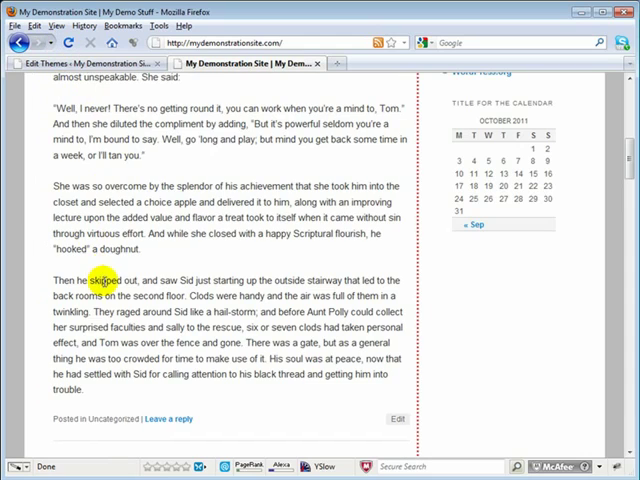
{"action": "scroll", "scroll_direction": "up", "scroll_amount": 3}
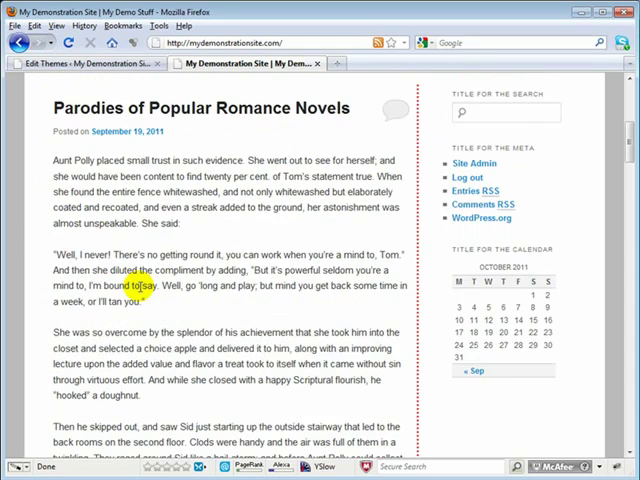
{"action": "scroll", "scroll_direction": "down", "scroll_amount": 3}
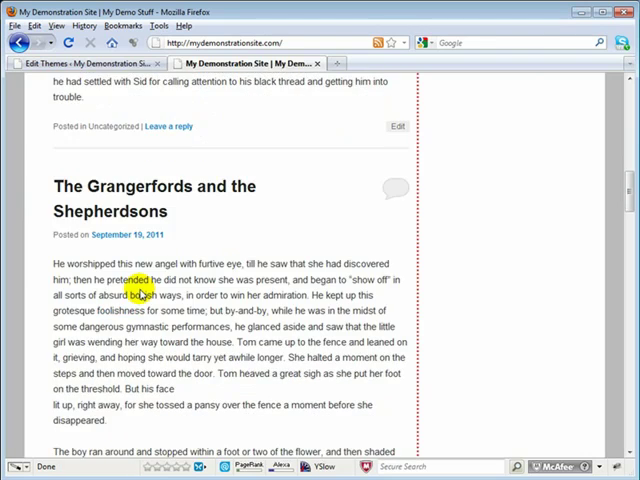